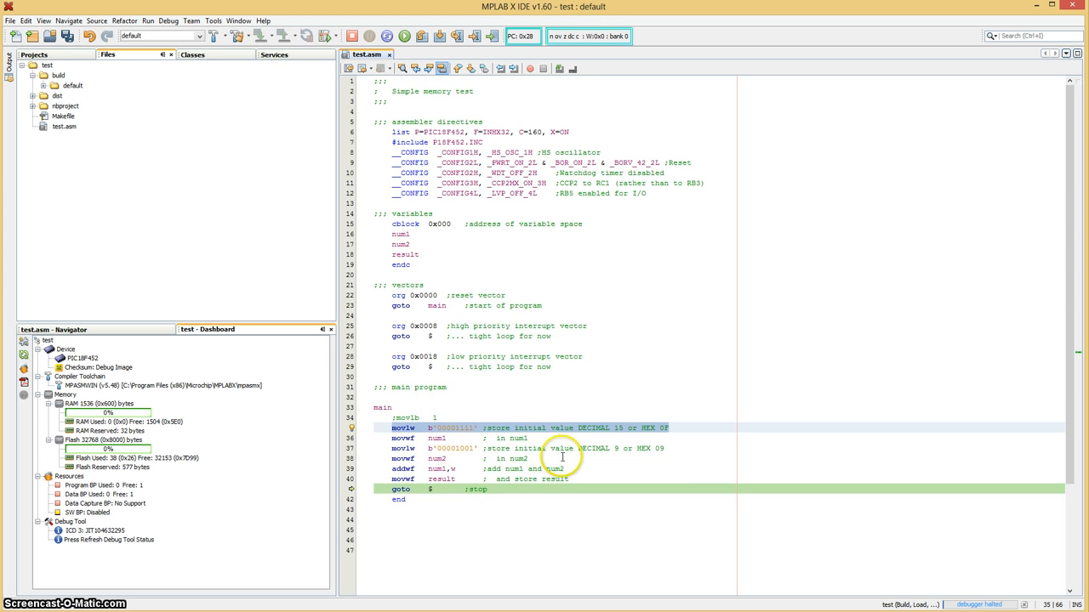
Step: Show the Variables watch view from the Window > Debugging menu
{"action": "double_click", "coordinate": [646, 449]}
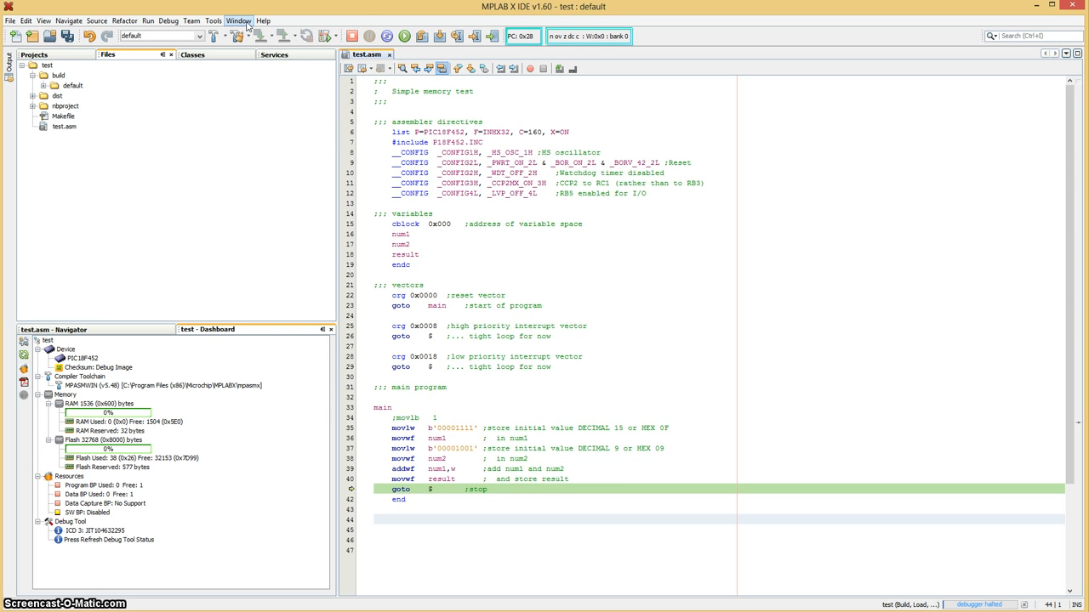
{"action": "left_click", "coordinate": [239, 20]}
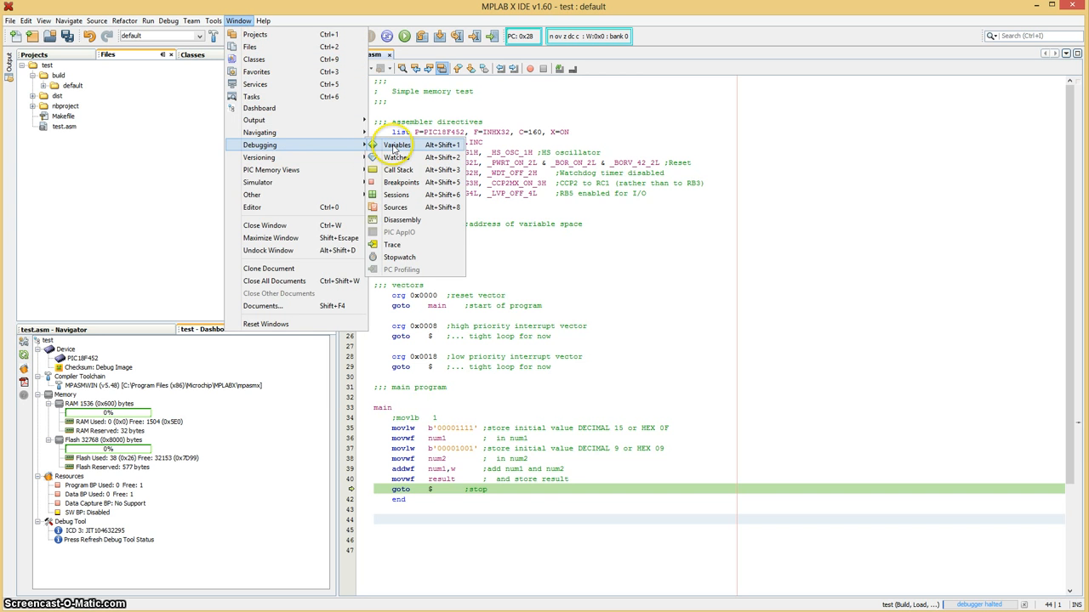
{"action": "left_click", "coordinate": [396, 145]}
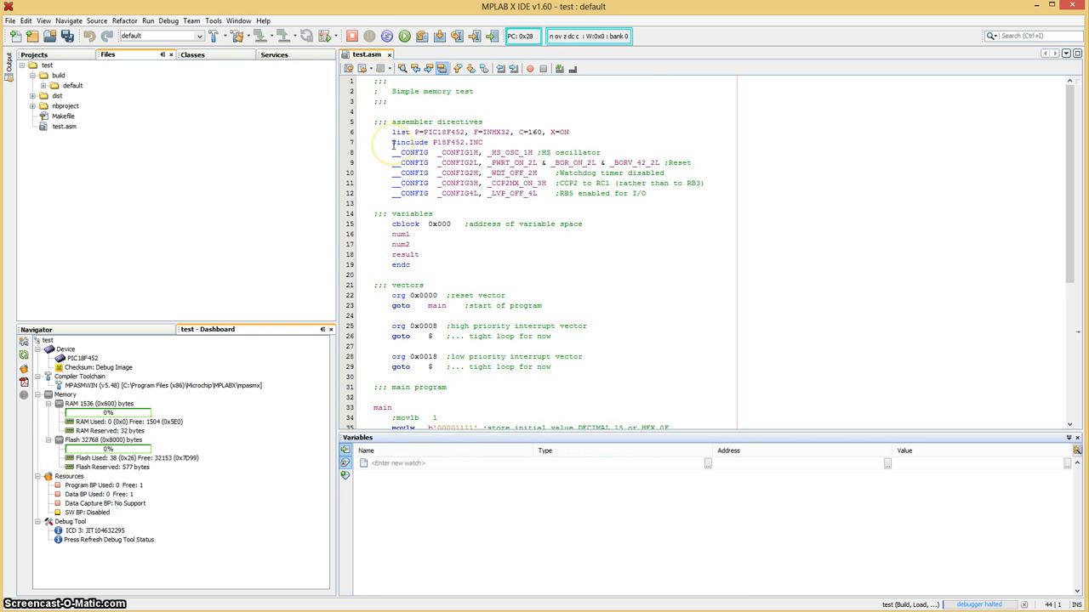
{"action": "mouse_move", "coordinate": [548, 473]}
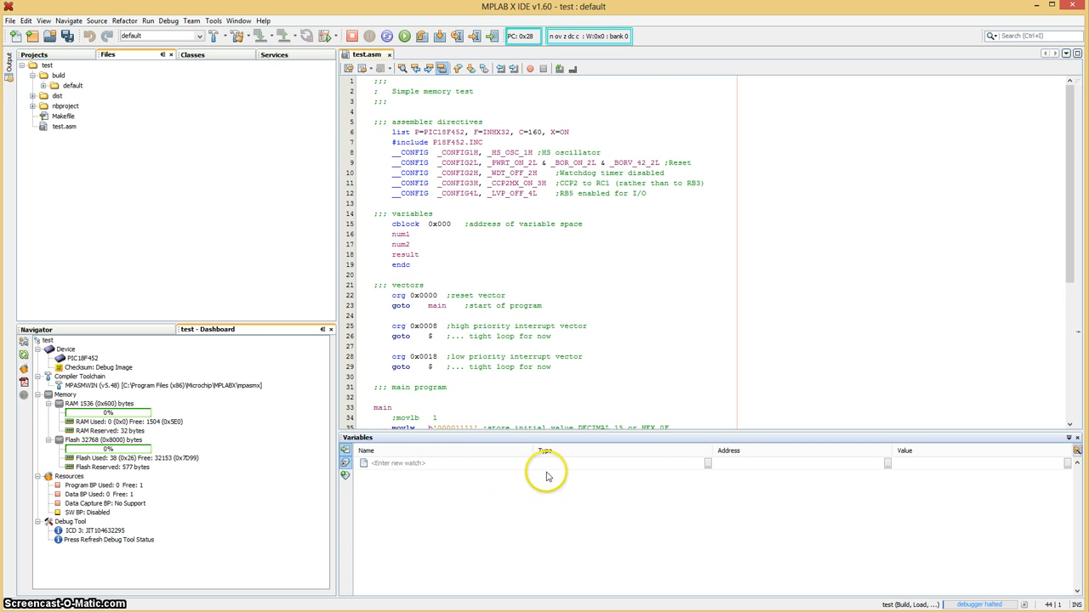
{"action": "mouse_move", "coordinate": [387, 466]}
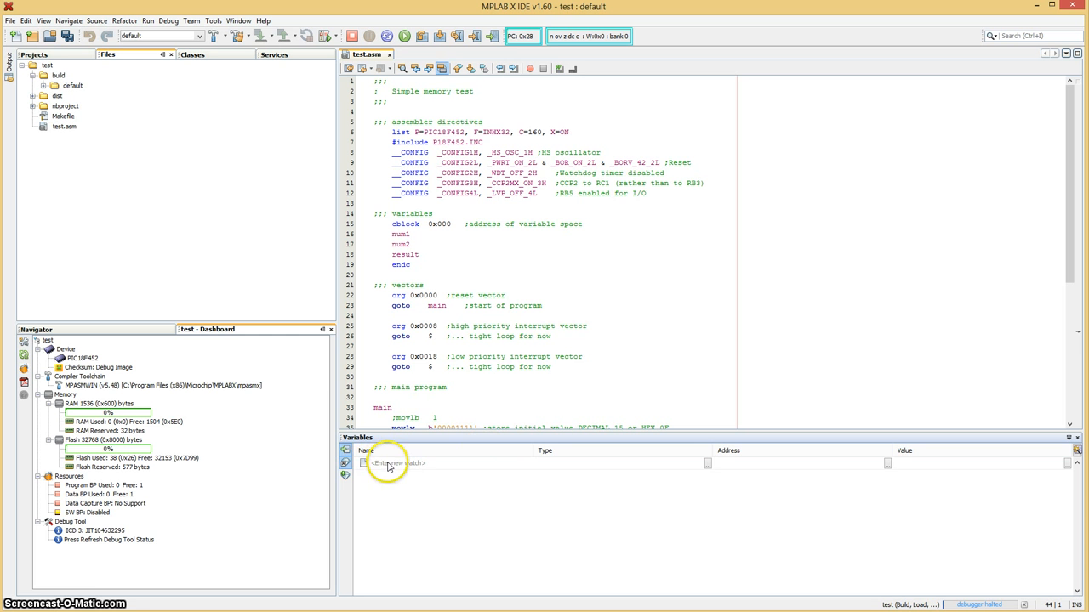
Step: Add a new watch on the BSR special function register, which reads 0x00
{"action": "right_click", "coordinate": [387, 463]}
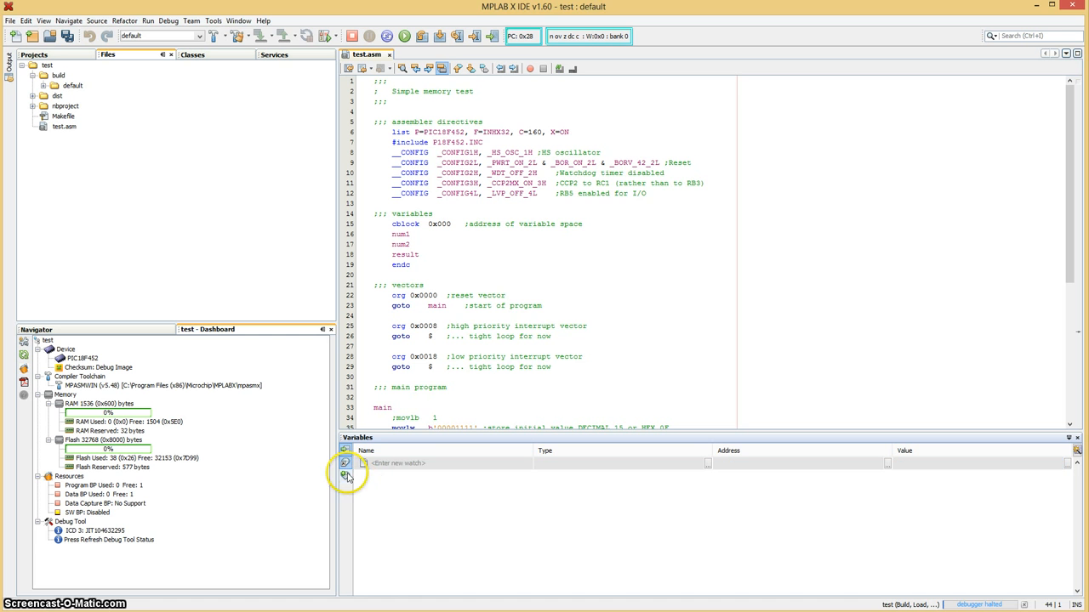
{"action": "left_click", "coordinate": [345, 475]}
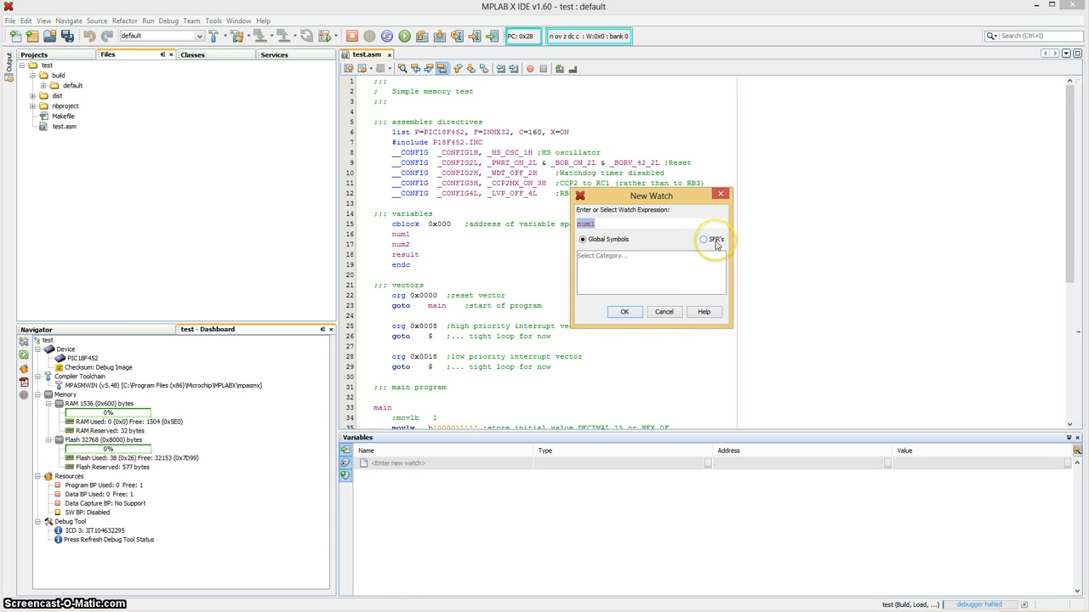
{"action": "left_click", "coordinate": [704, 238]}
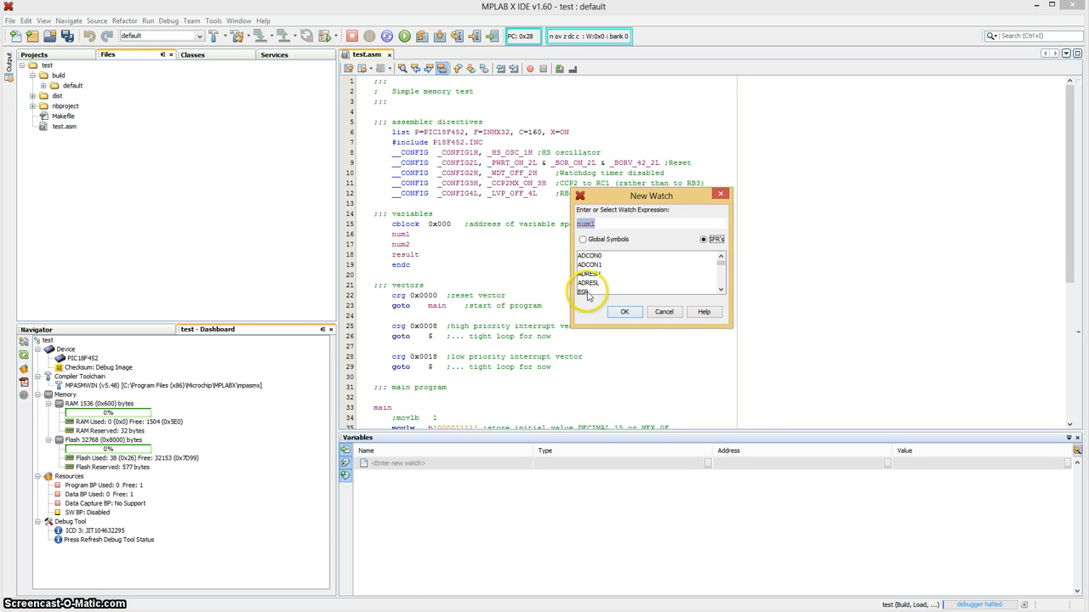
{"action": "left_click", "coordinate": [583, 293]}
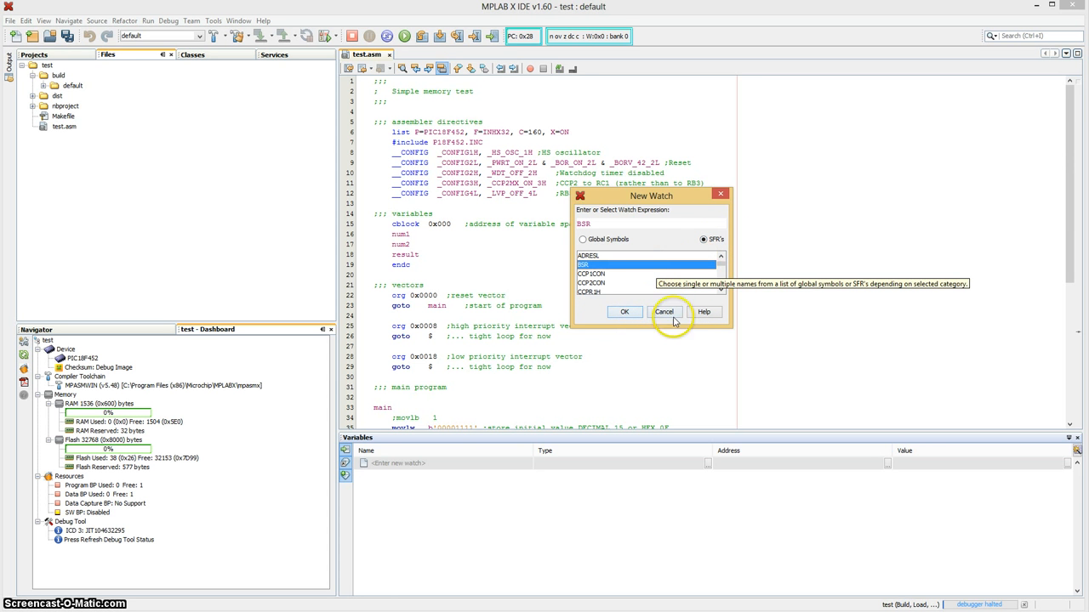
{"action": "left_click", "coordinate": [623, 311]}
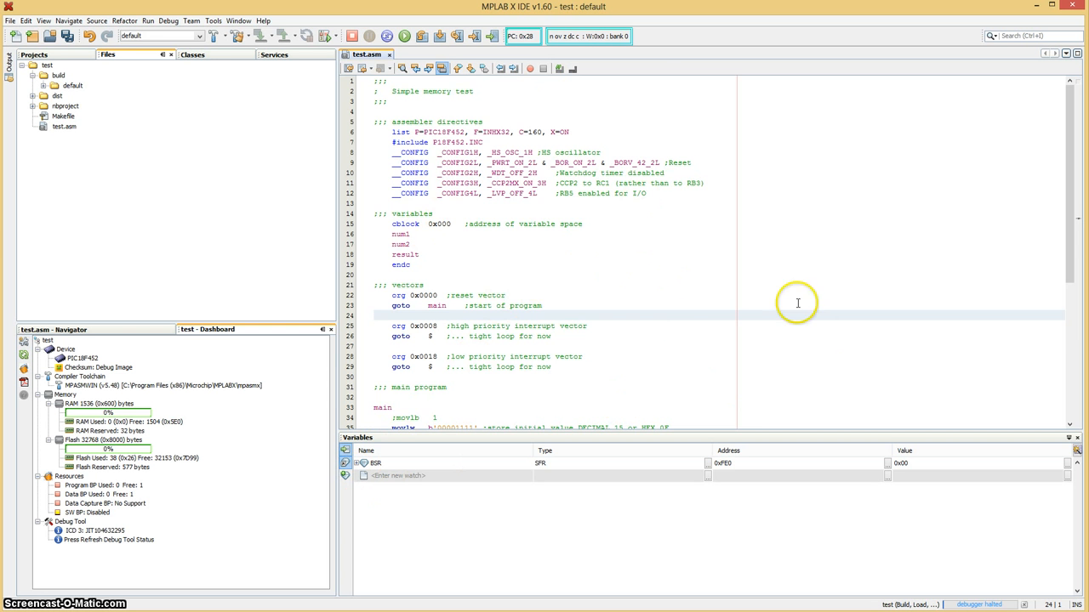
Step: Show the File Registers memory view in Symbol format with hex, decimal and binary columns
{"action": "scroll", "scroll_direction": "down", "scroll_amount": 3}
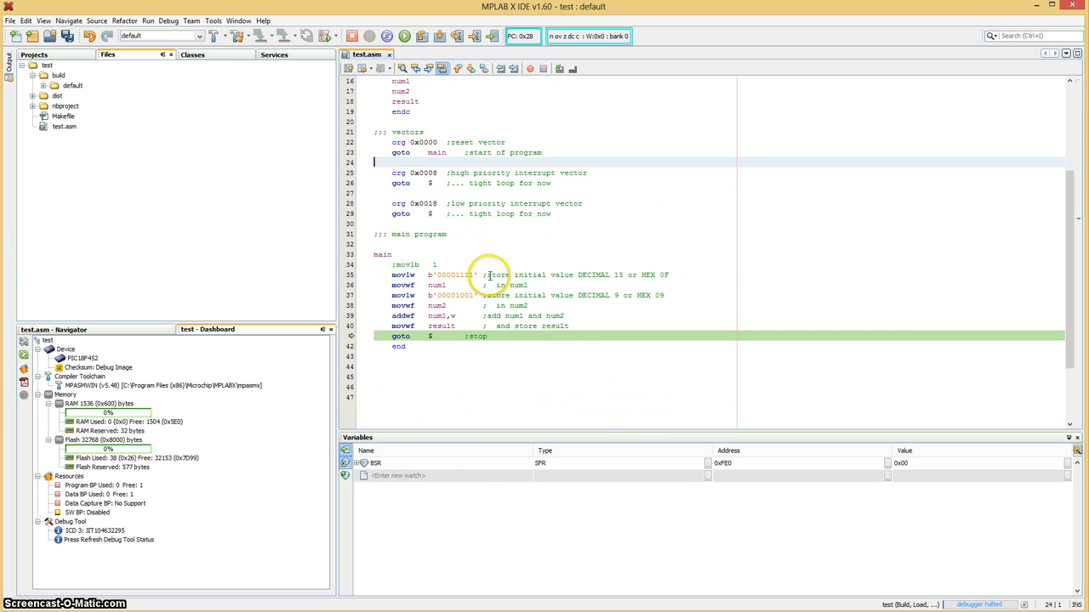
{"action": "mouse_move", "coordinate": [440, 157]}
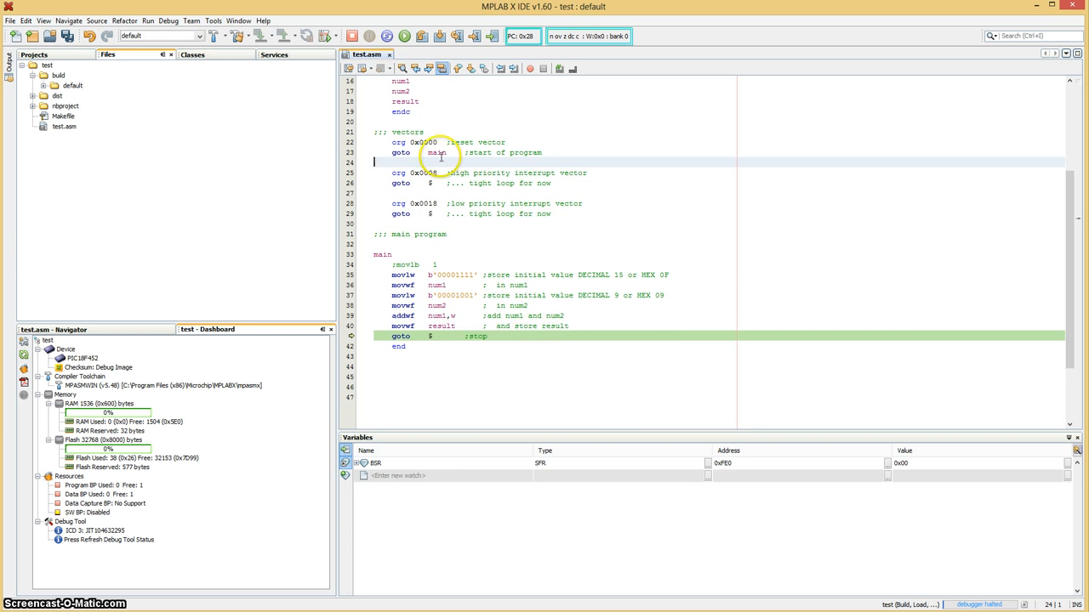
{"action": "left_click", "coordinate": [238, 20]}
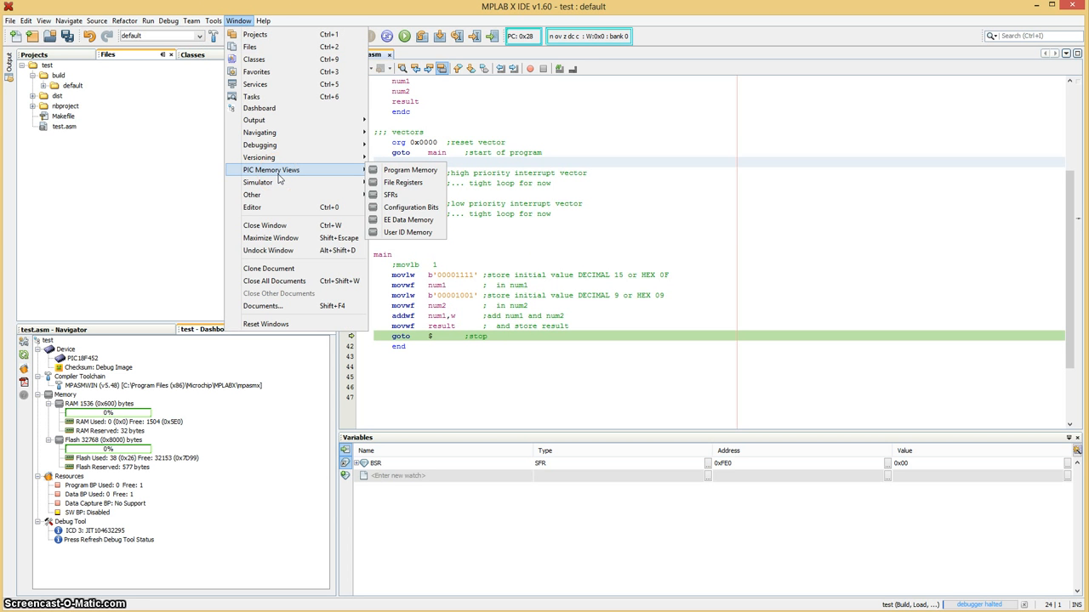
{"action": "mouse_move", "coordinate": [405, 182]}
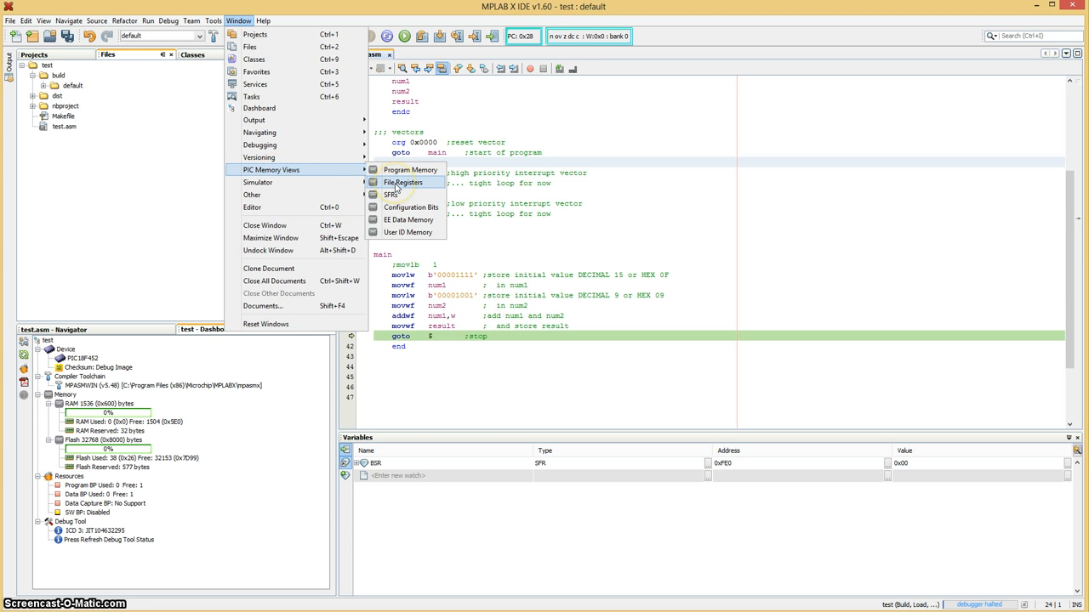
{"action": "left_click", "coordinate": [405, 184]}
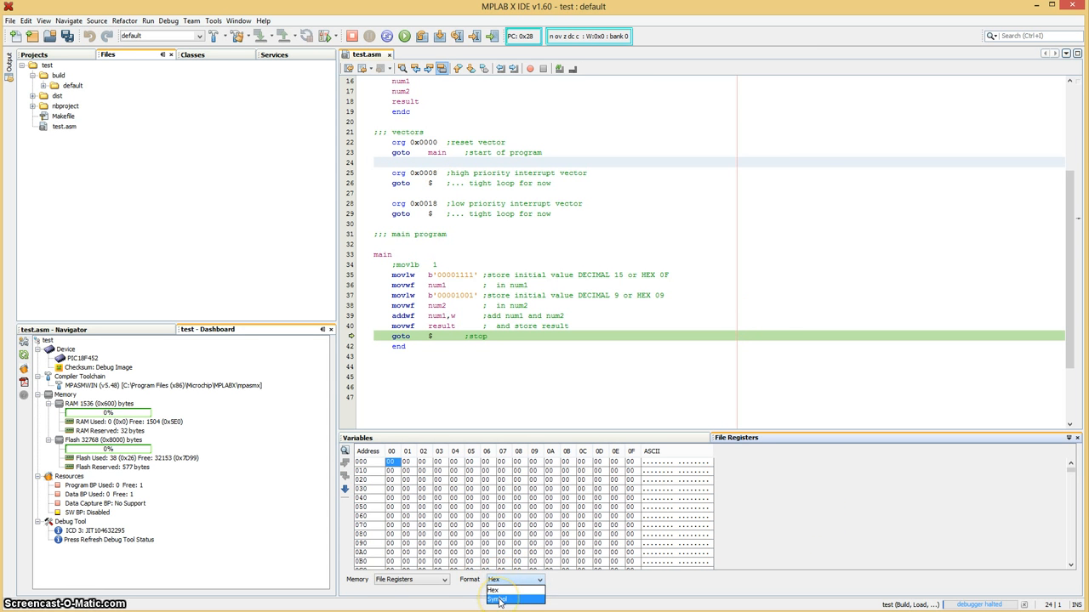
{"action": "left_click", "coordinate": [496, 598]}
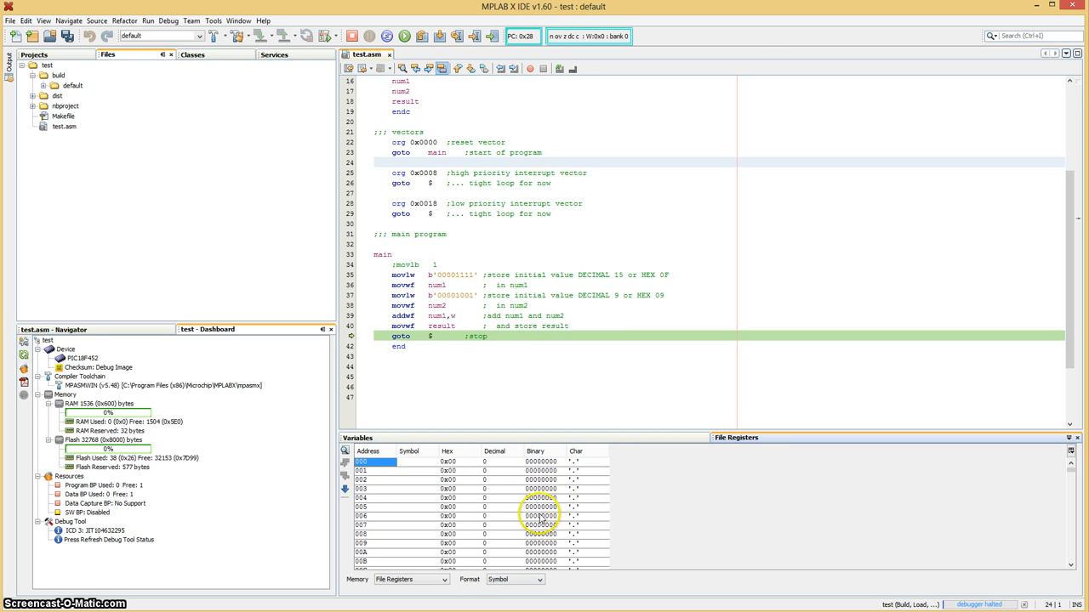
{"action": "mouse_move", "coordinate": [757, 508]}
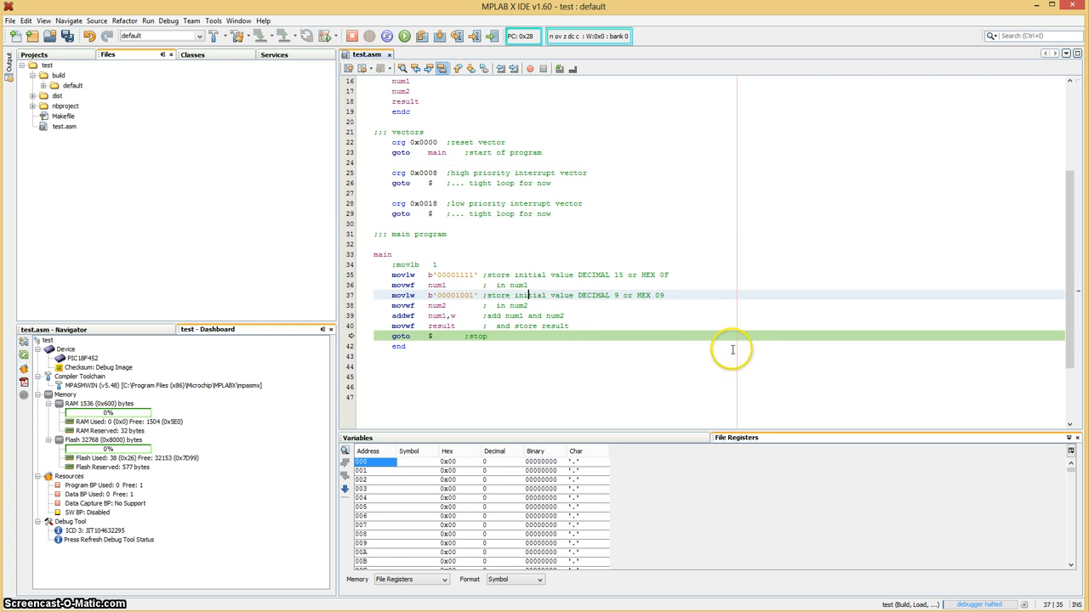
{"action": "mouse_move", "coordinate": [478, 218]}
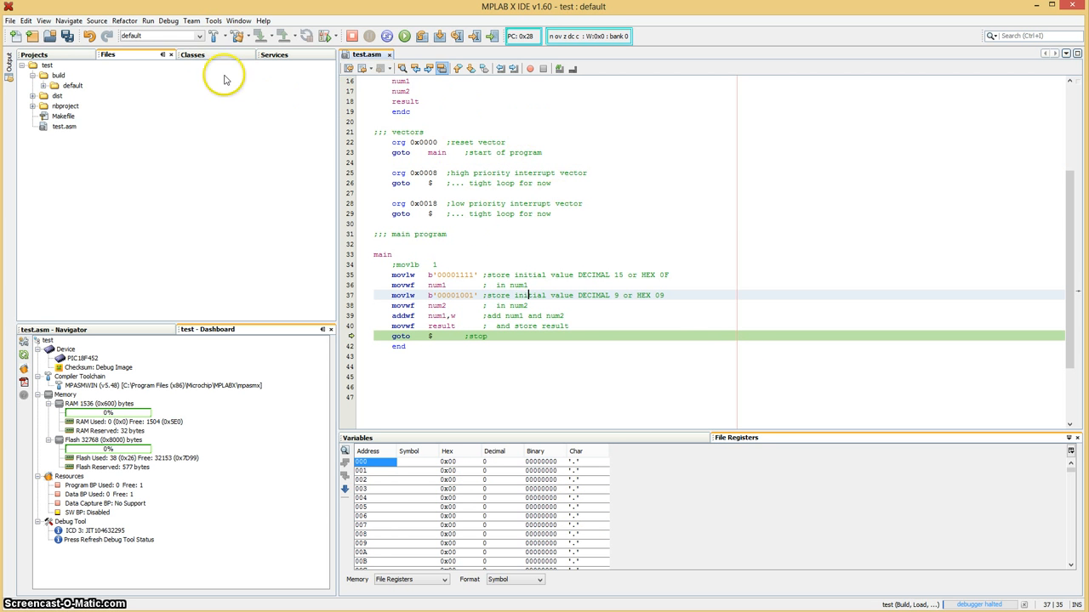
Step: Clean and rebuild the project, then start a debug session so registers show 15, 9 and 24
{"action": "left_click", "coordinate": [148, 20]}
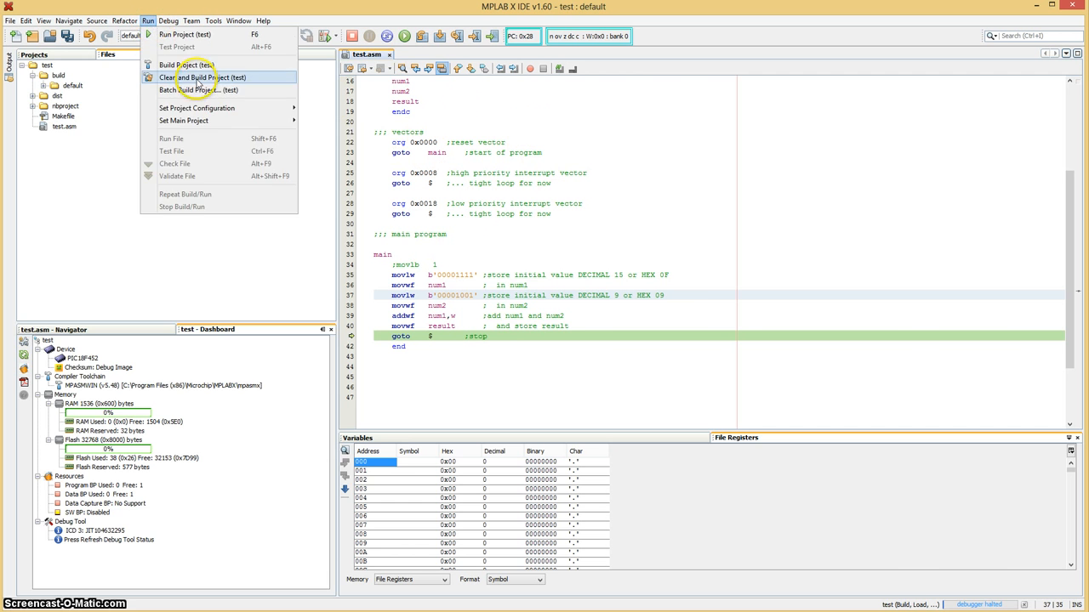
{"action": "left_click", "coordinate": [202, 78]}
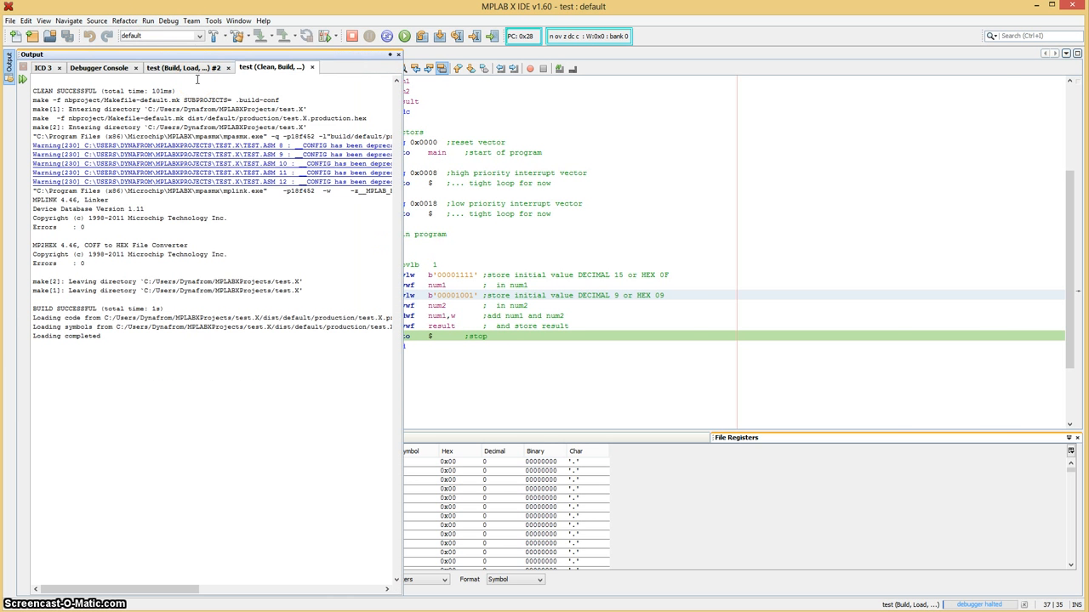
{"action": "left_click", "coordinate": [169, 20]}
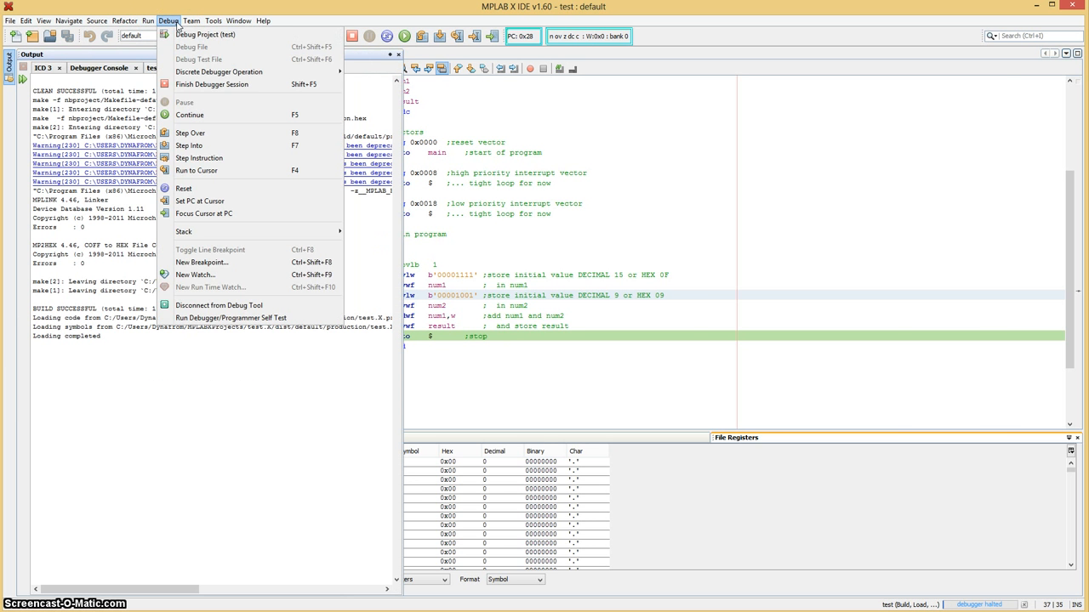
{"action": "mouse_move", "coordinate": [204, 34]}
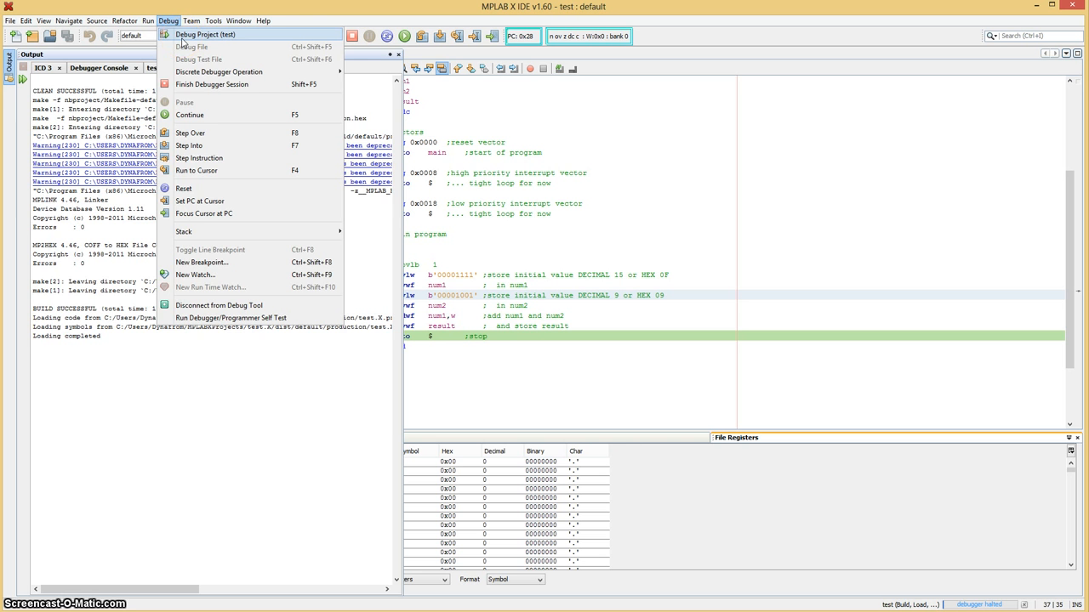
{"action": "left_click", "coordinate": [204, 34]}
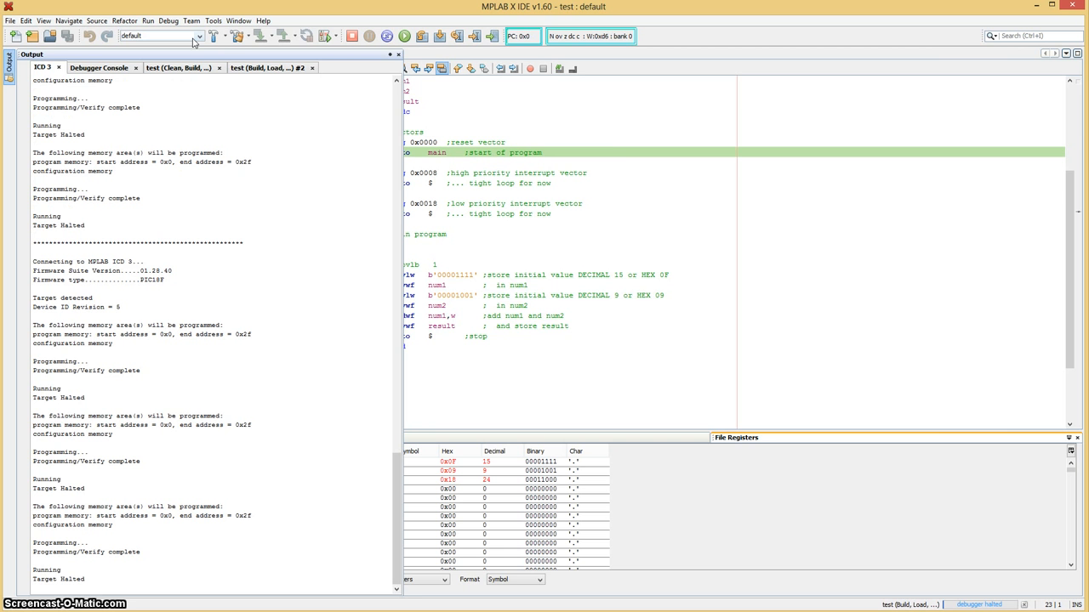
{"action": "mouse_move", "coordinate": [677, 178]}
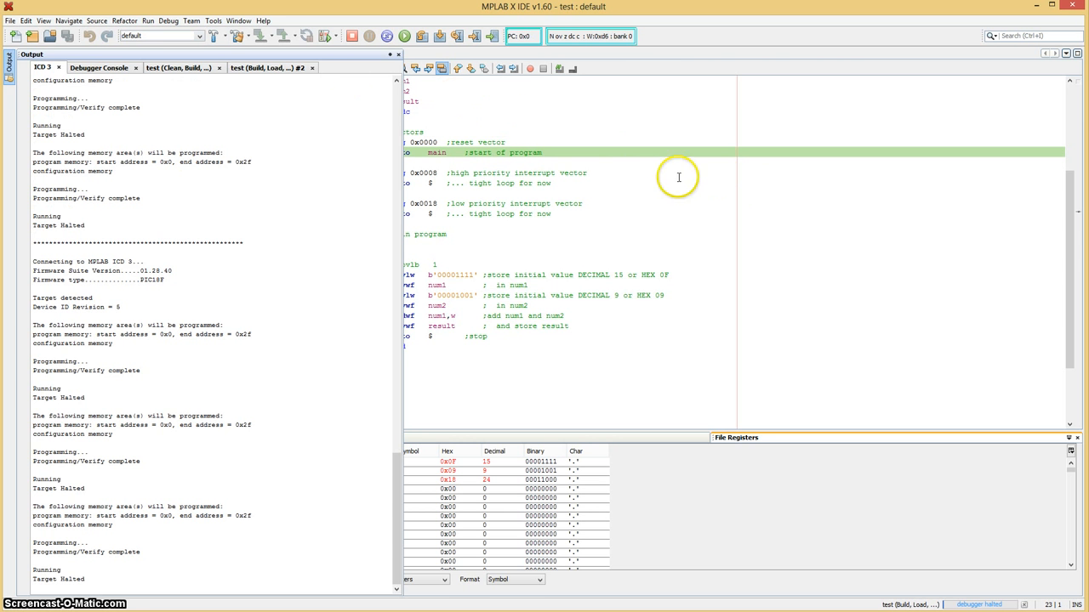
{"action": "mouse_move", "coordinate": [563, 160]}
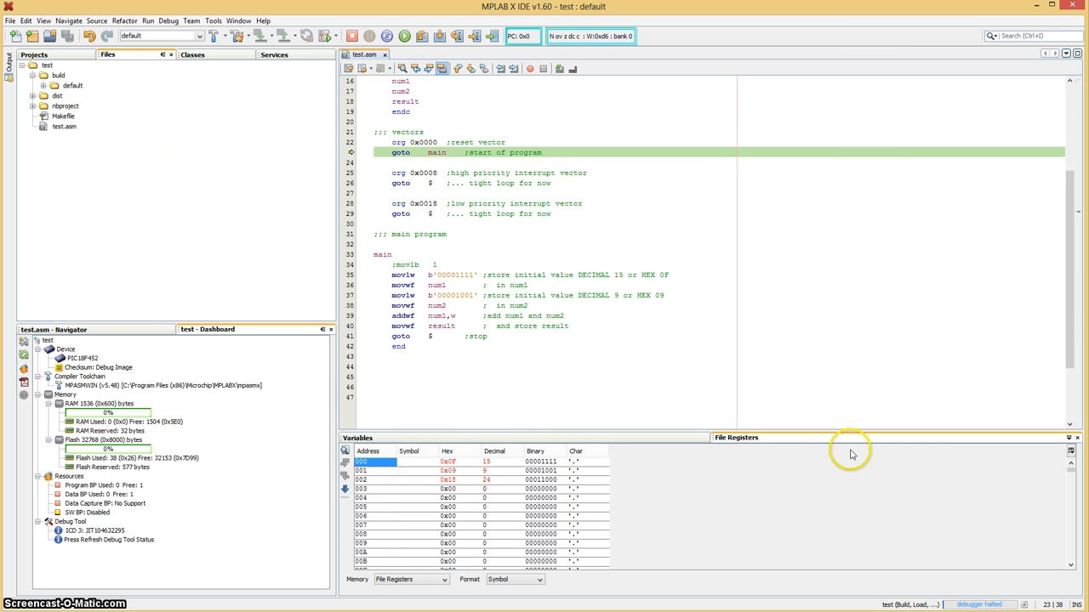
Step: Fill file registers 0x000–0xFFF with 0x00 using Fill Memory, then close it
{"action": "right_click", "coordinate": [374, 463]}
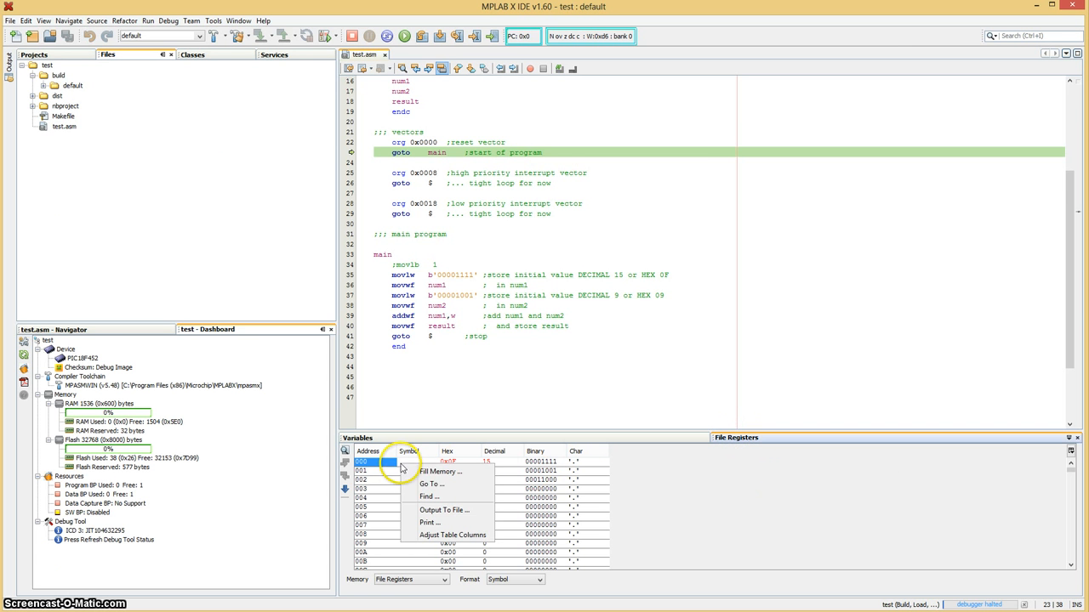
{"action": "mouse_move", "coordinate": [466, 474]}
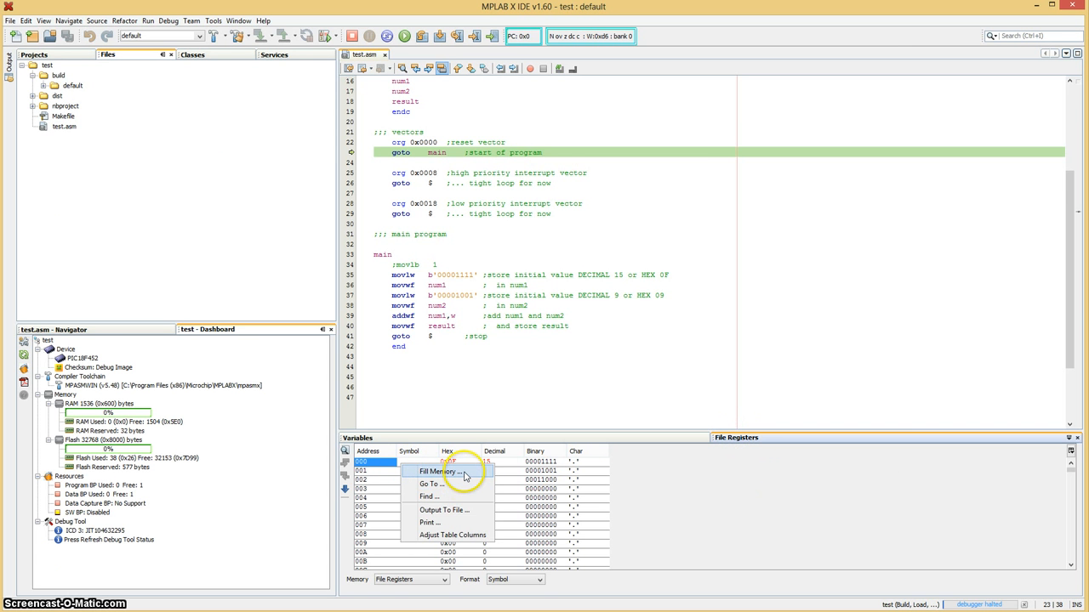
{"action": "left_click", "coordinate": [438, 472]}
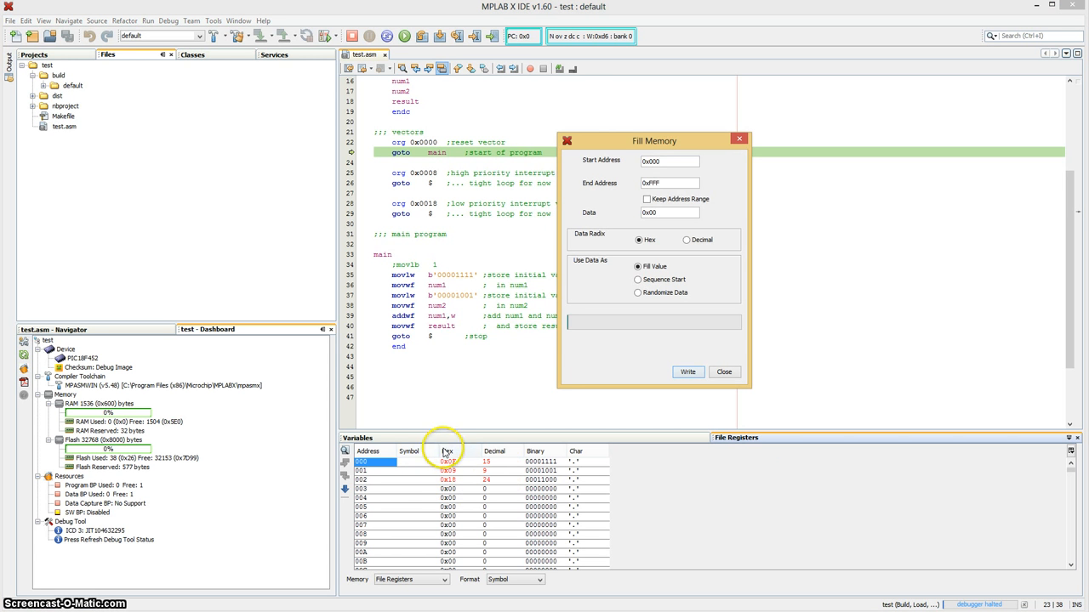
{"action": "mouse_move", "coordinate": [426, 473]}
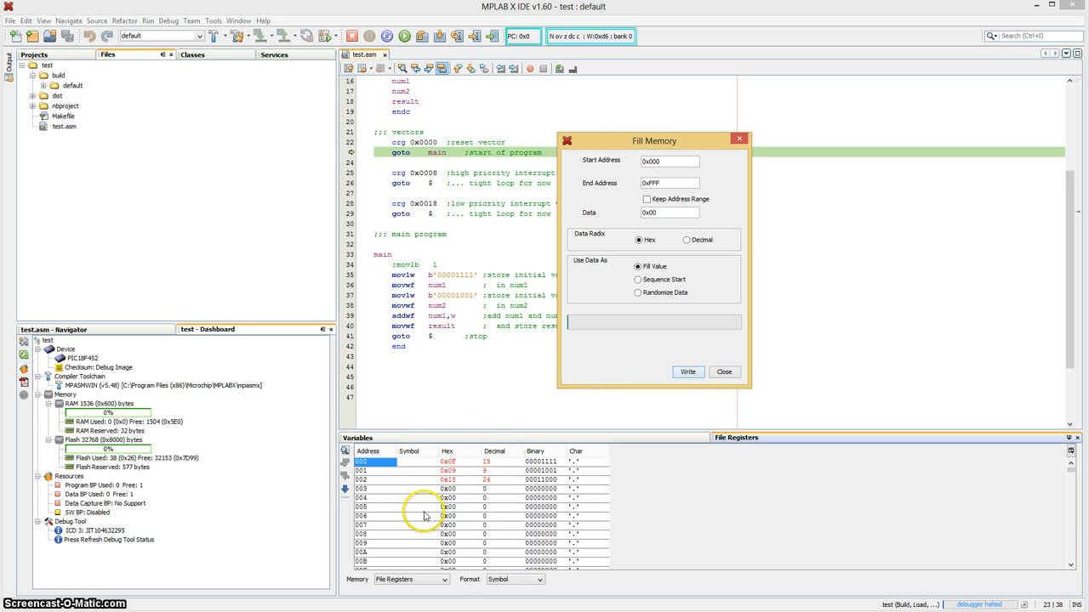
{"action": "left_click", "coordinate": [688, 371]}
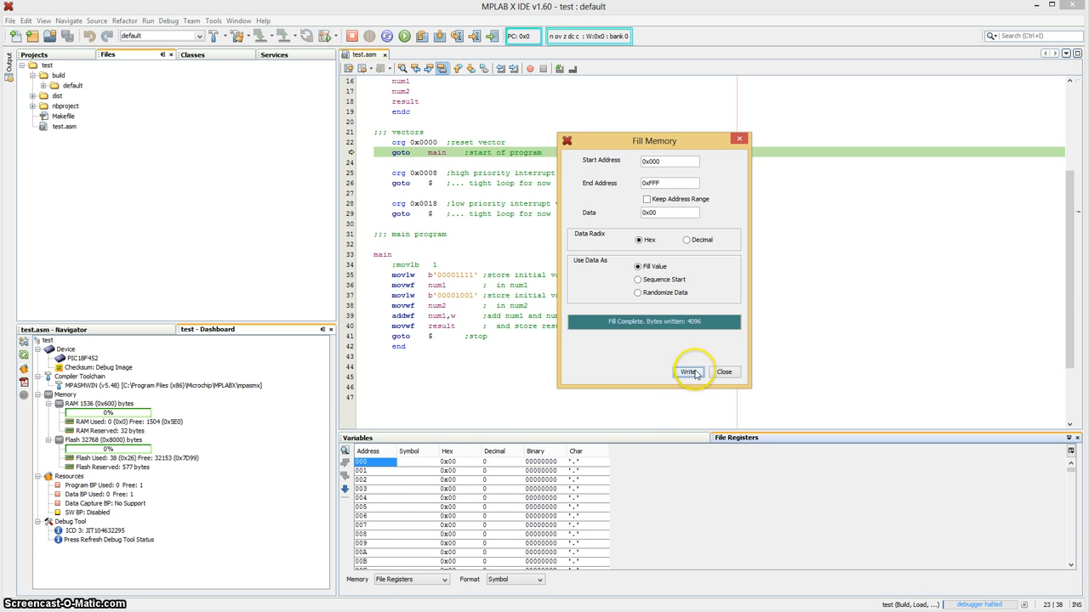
{"action": "left_click", "coordinate": [725, 371]}
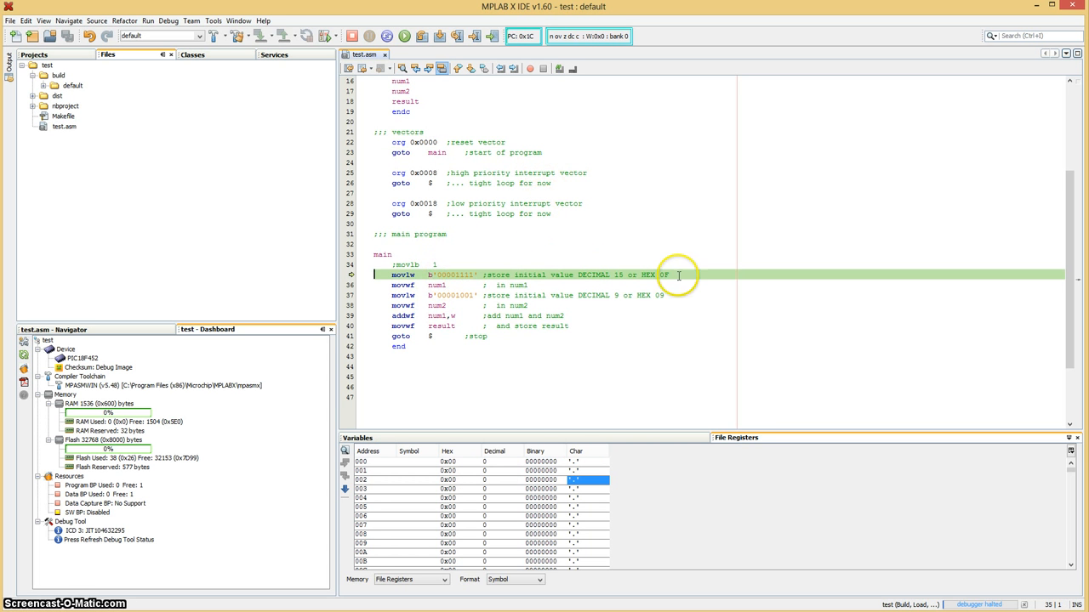
{"action": "mouse_move", "coordinate": [420, 274]}
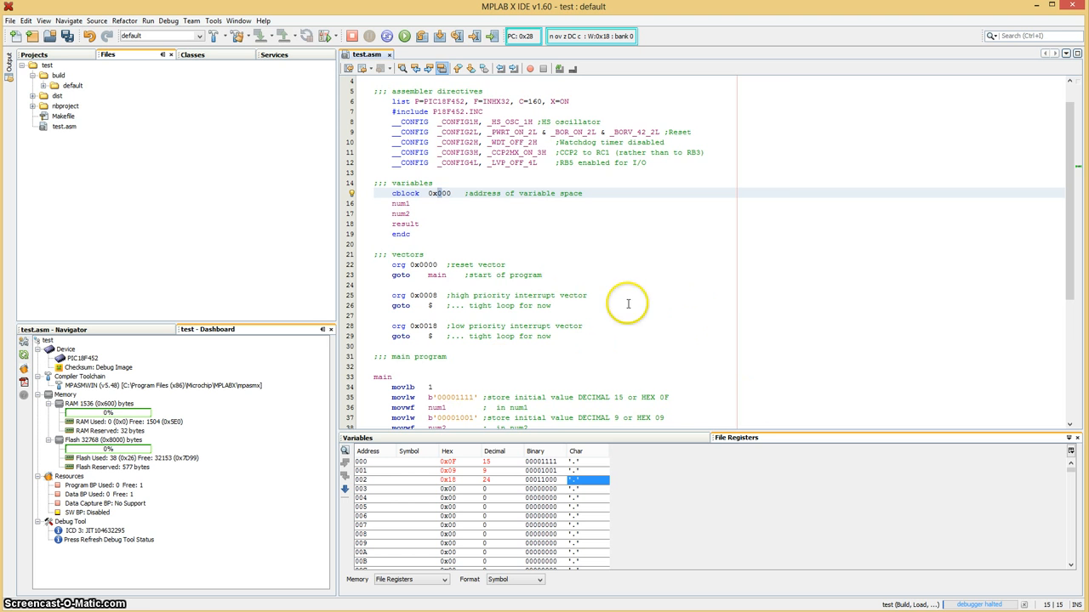
{"action": "mouse_move", "coordinate": [643, 323]}
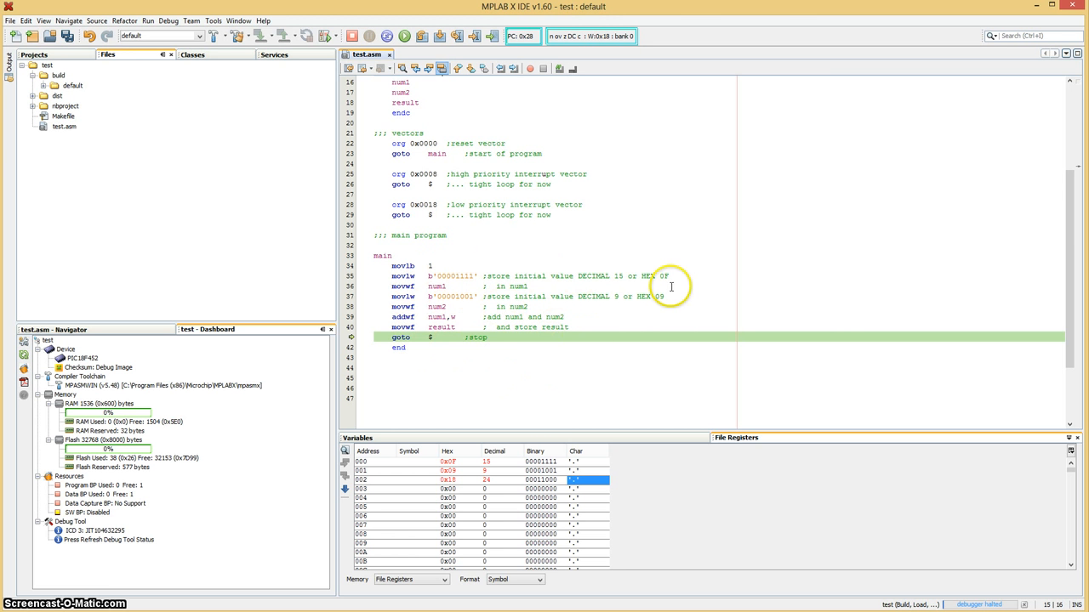
{"action": "mouse_move", "coordinate": [429, 263]}
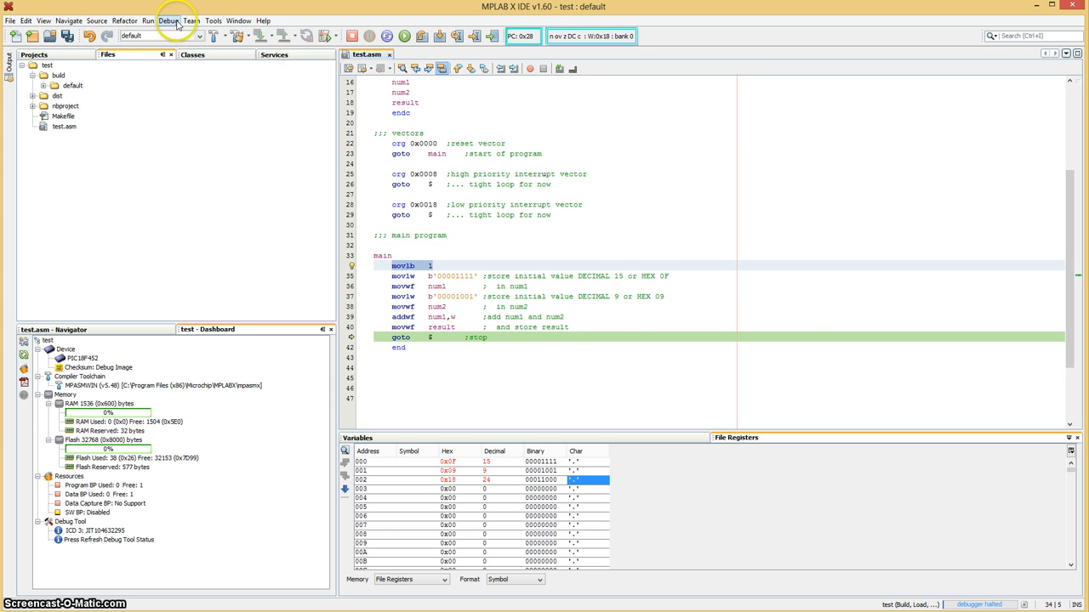
Step: Start Debug Main Project to reprogram the PIC and halt at the reset vector
{"action": "left_click", "coordinate": [167, 21]}
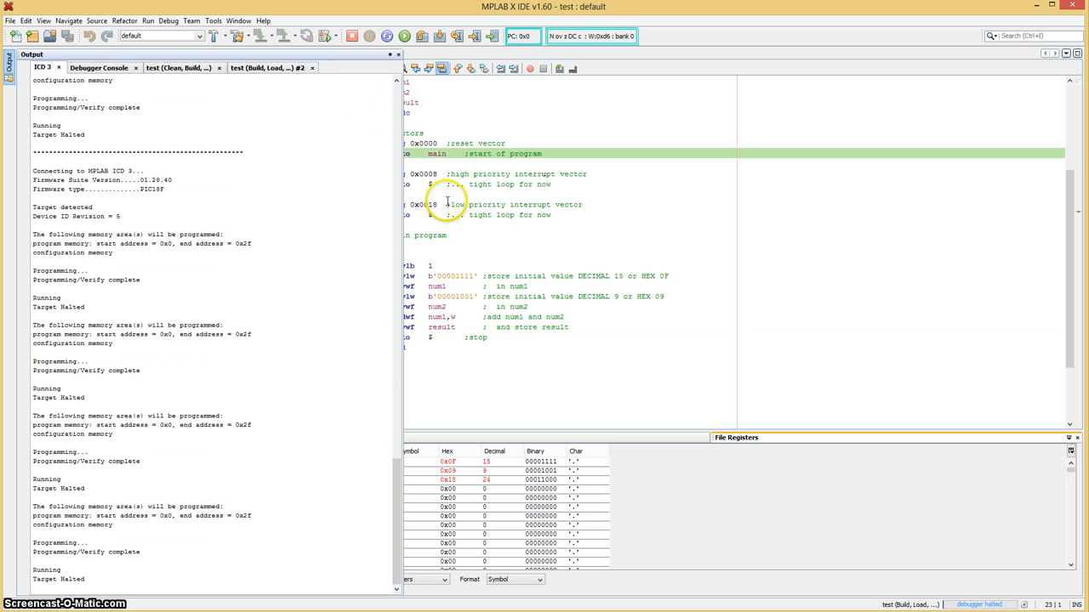
Step: Fill file registers 0x001–0xFFF with 0x00 again and close Fill Memory
{"action": "right_click", "coordinate": [487, 469]}
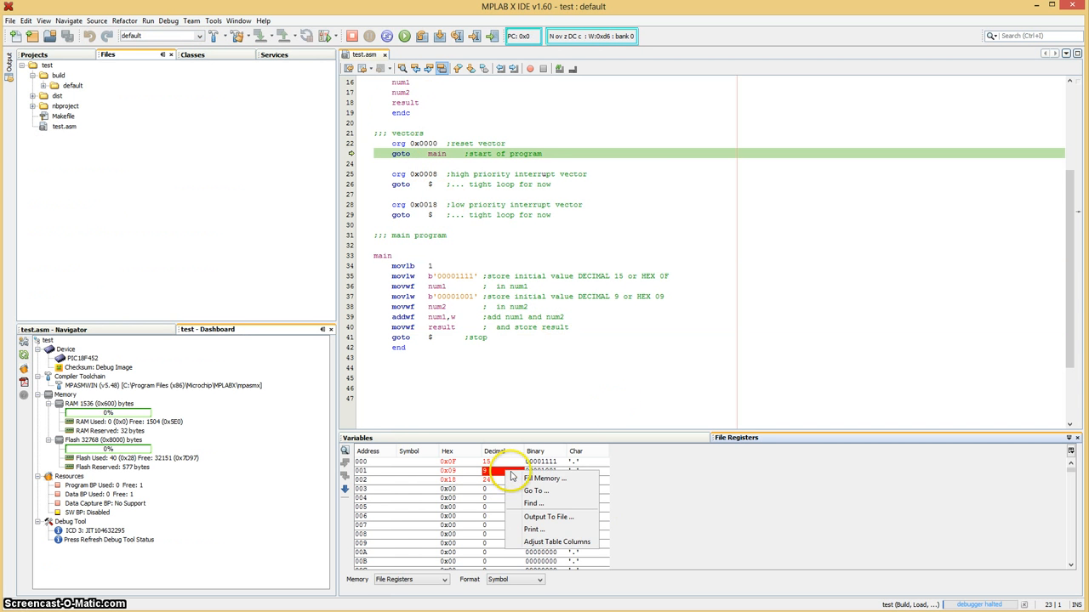
{"action": "left_click", "coordinate": [544, 478]}
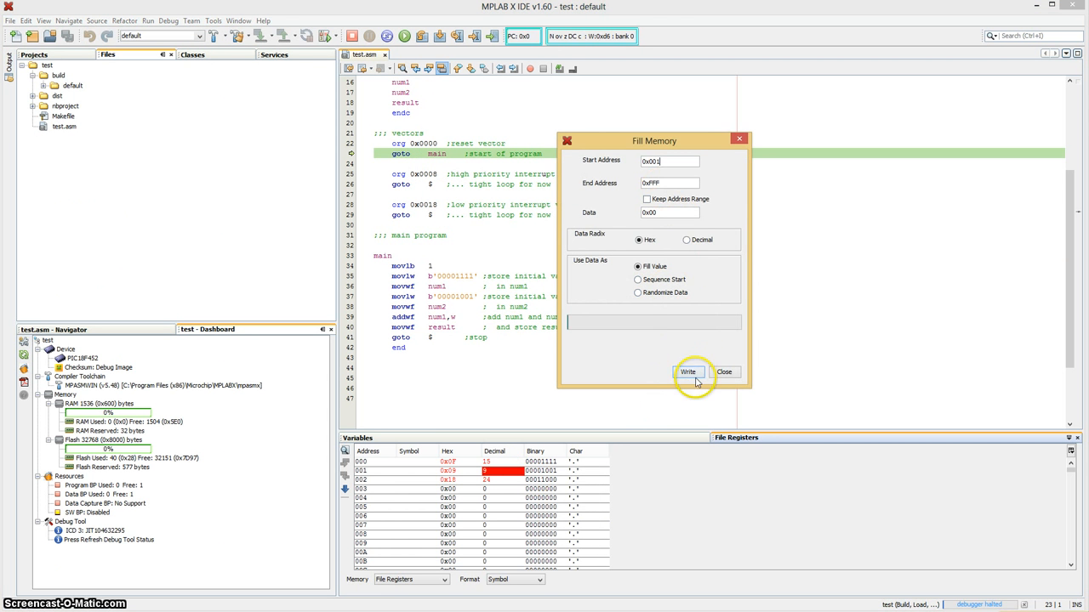
{"action": "left_click", "coordinate": [687, 370]}
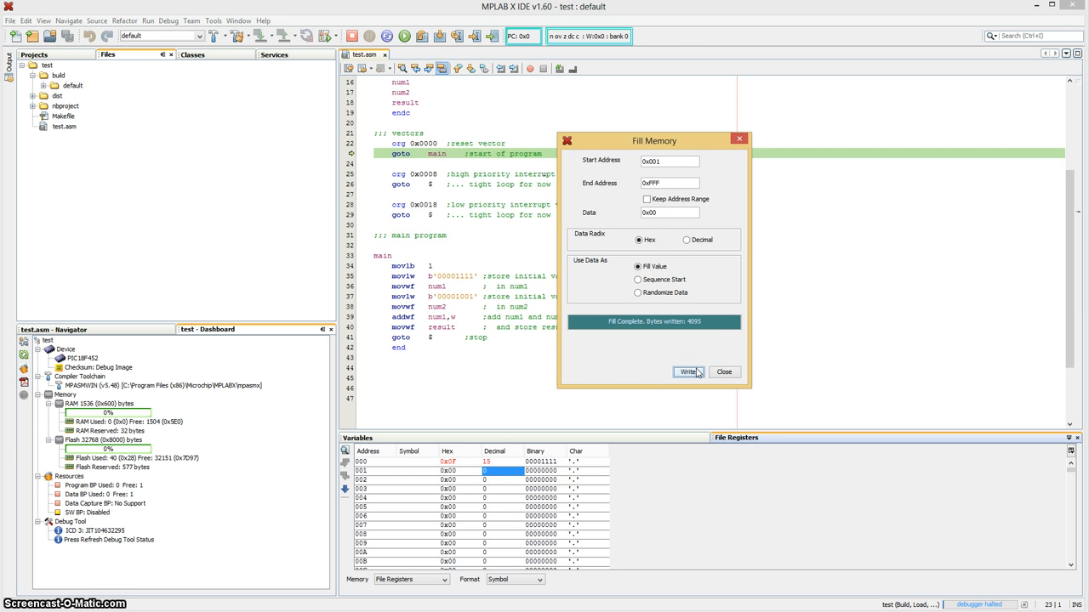
{"action": "left_click", "coordinate": [688, 371]}
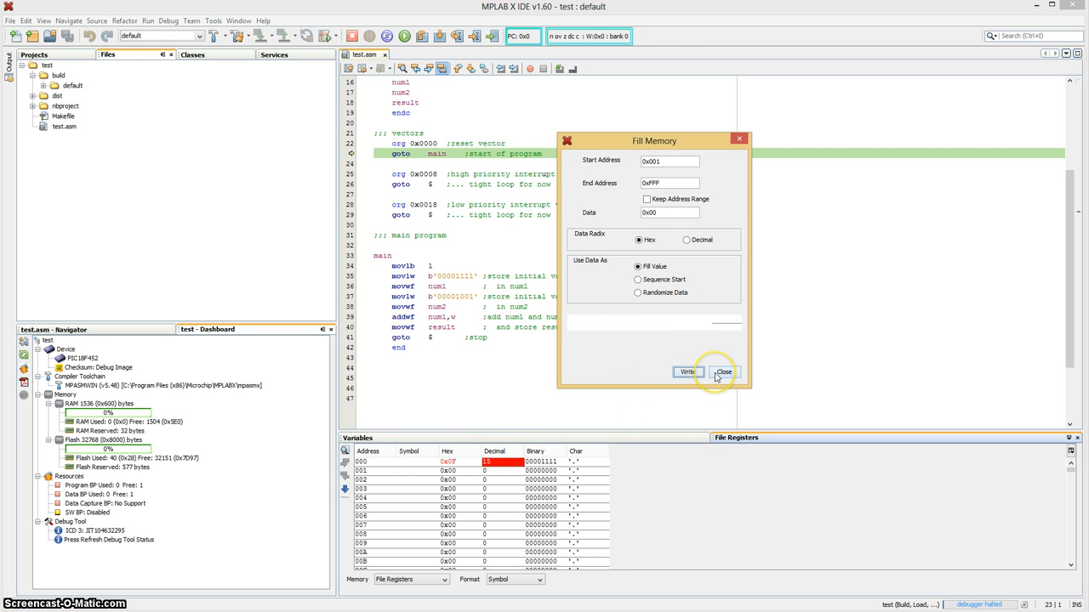
{"action": "left_click", "coordinate": [723, 371]}
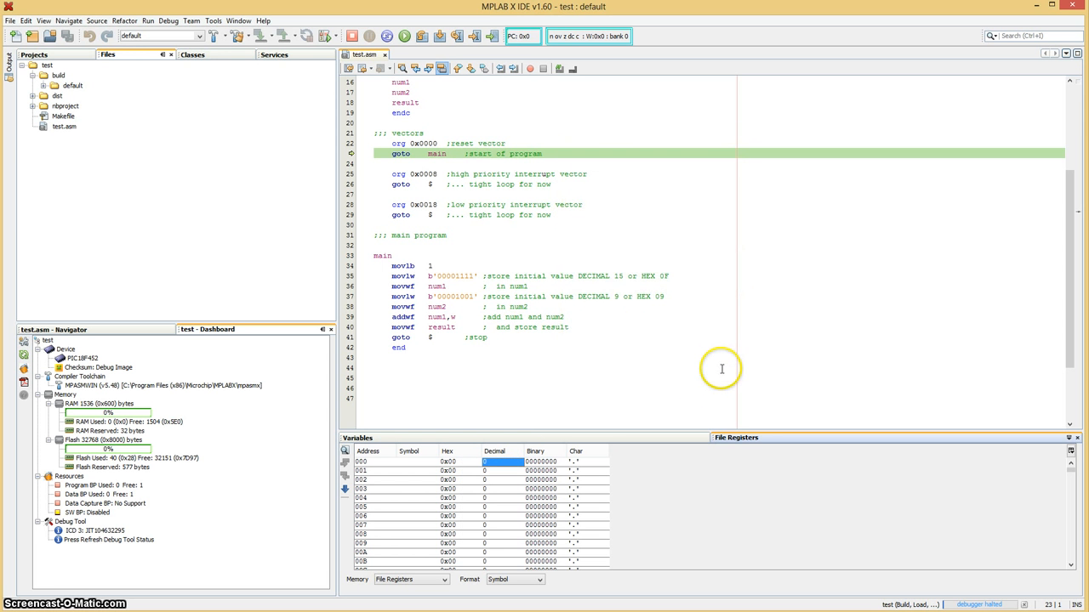
{"action": "mouse_move", "coordinate": [704, 318]}
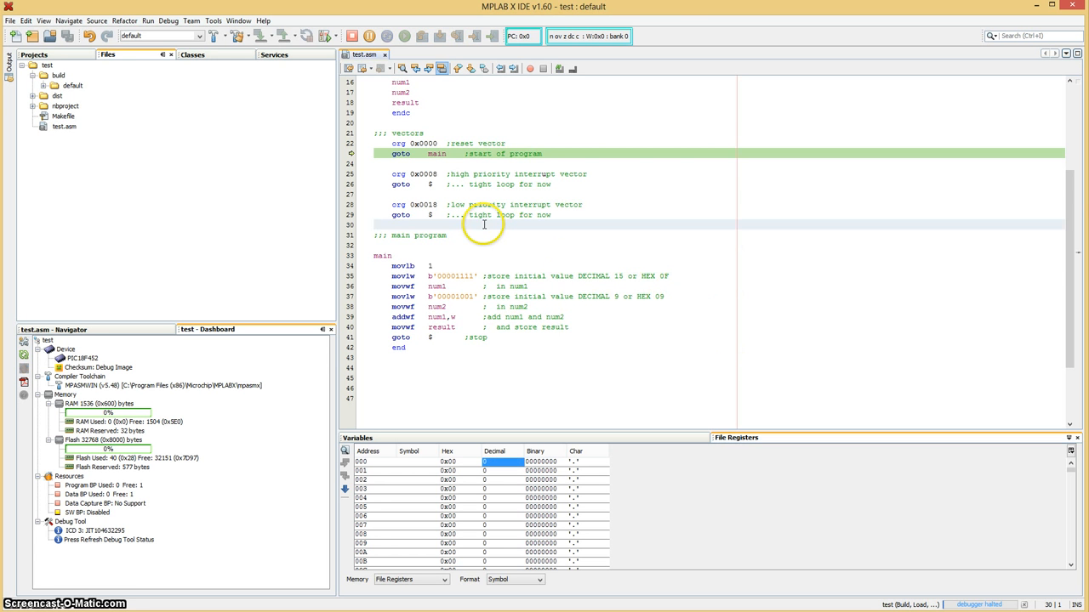
Step: Step the code with BSR watched, then show the Program Memory view of opcodes and disassembly
{"action": "left_click", "coordinate": [404, 36]}
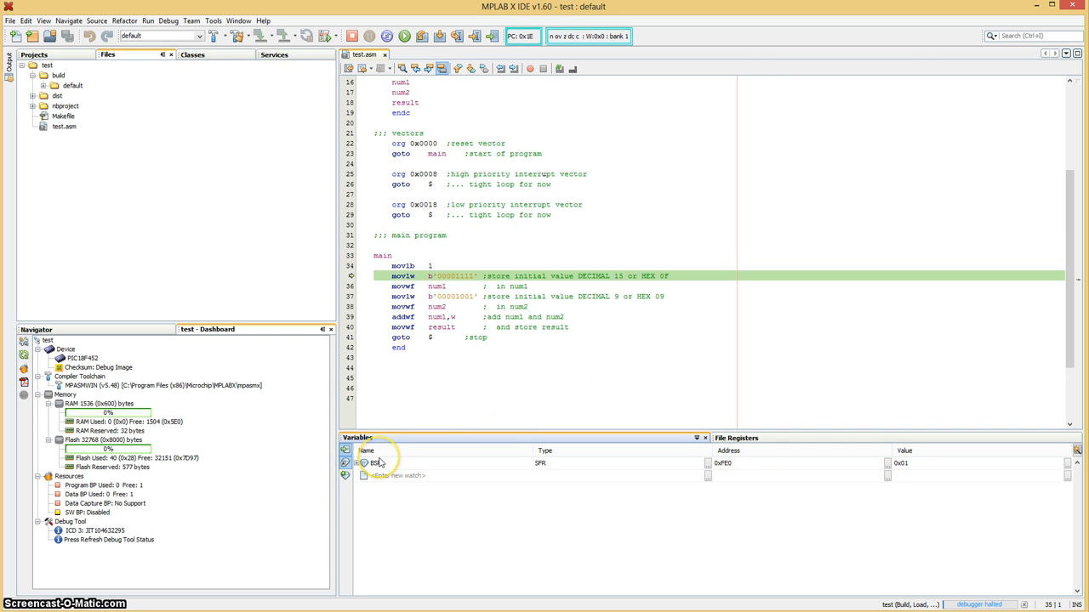
{"action": "mouse_move", "coordinate": [915, 463]}
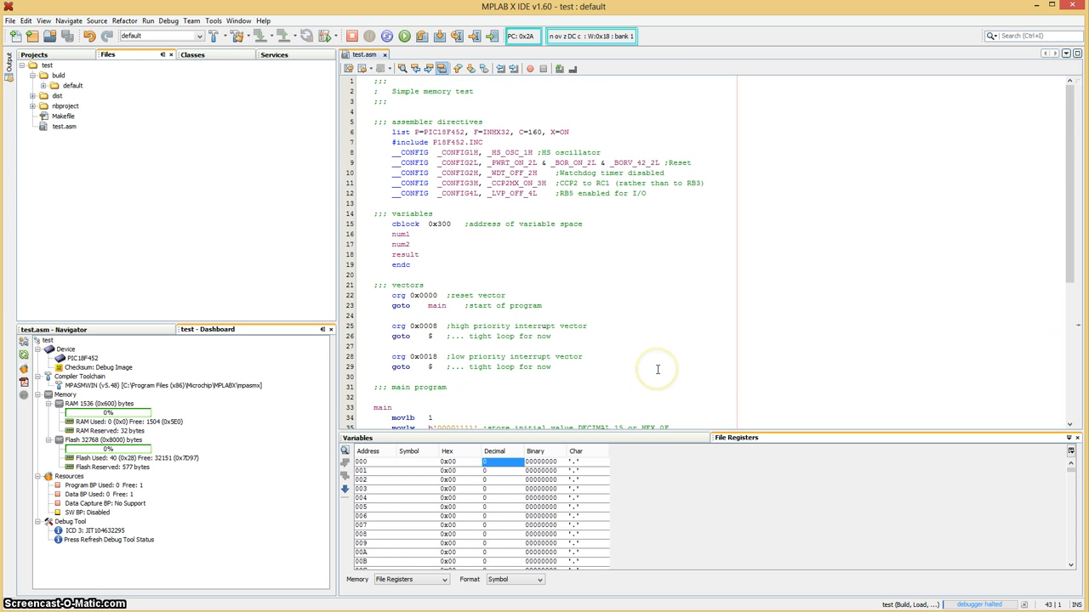
{"action": "mouse_move", "coordinate": [211, 19]}
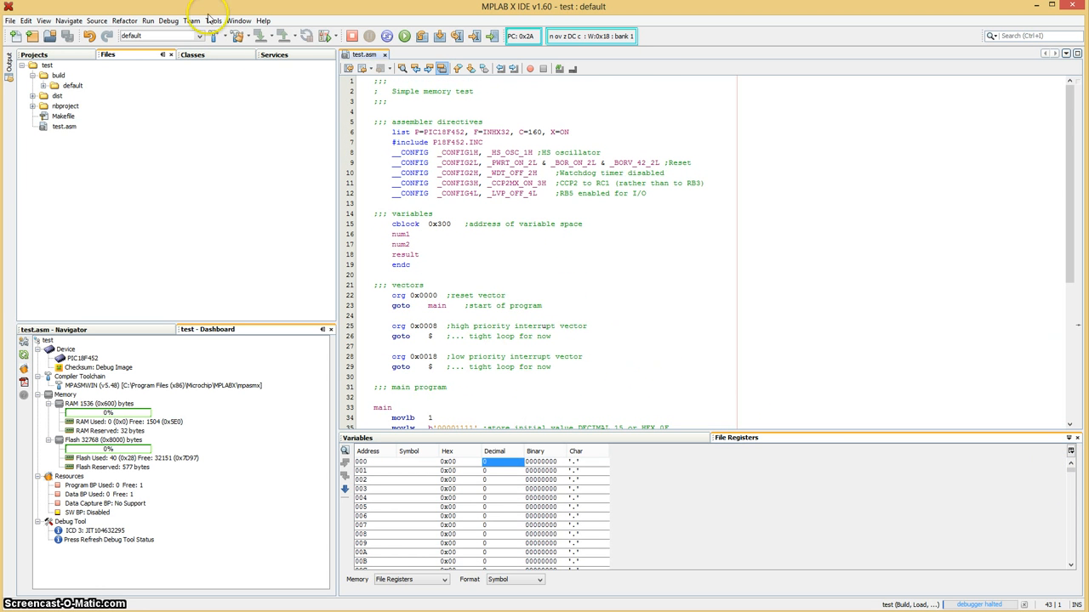
{"action": "mouse_move", "coordinate": [612, 238]}
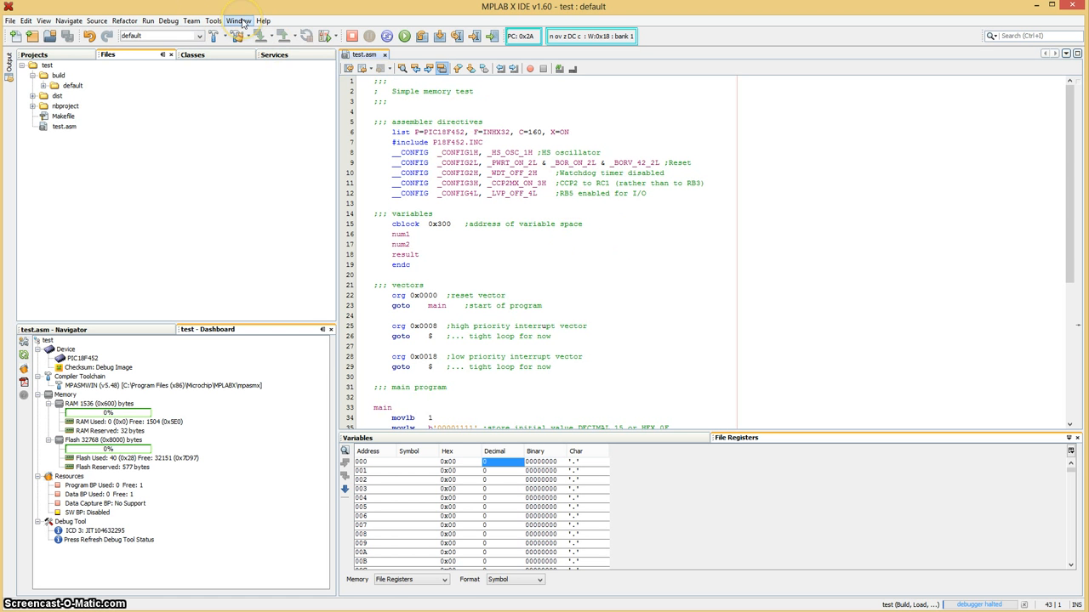
{"action": "left_click", "coordinate": [238, 21]}
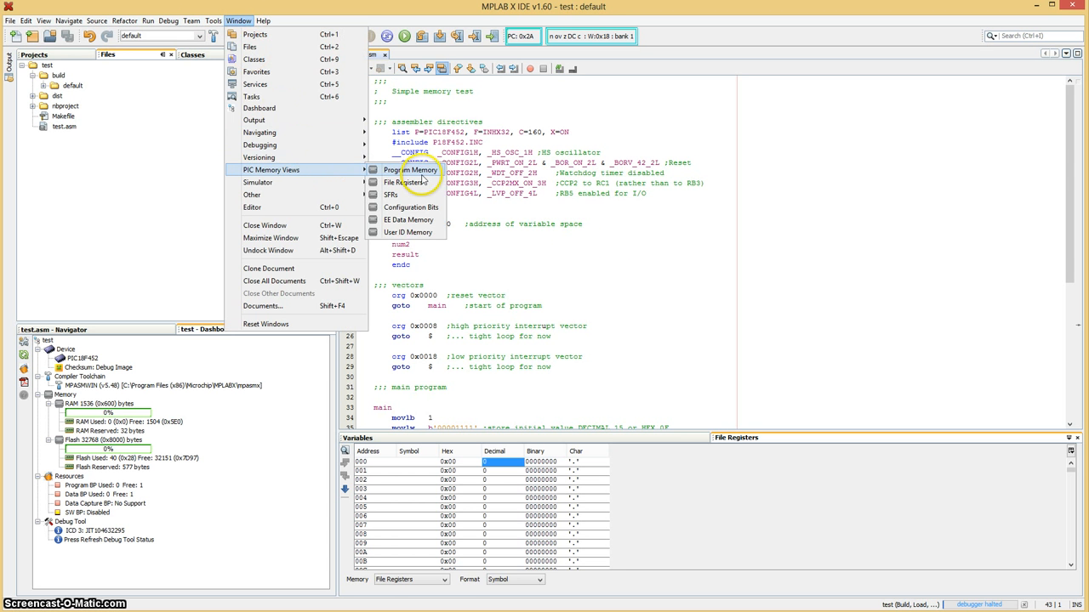
{"action": "left_click", "coordinate": [411, 170]}
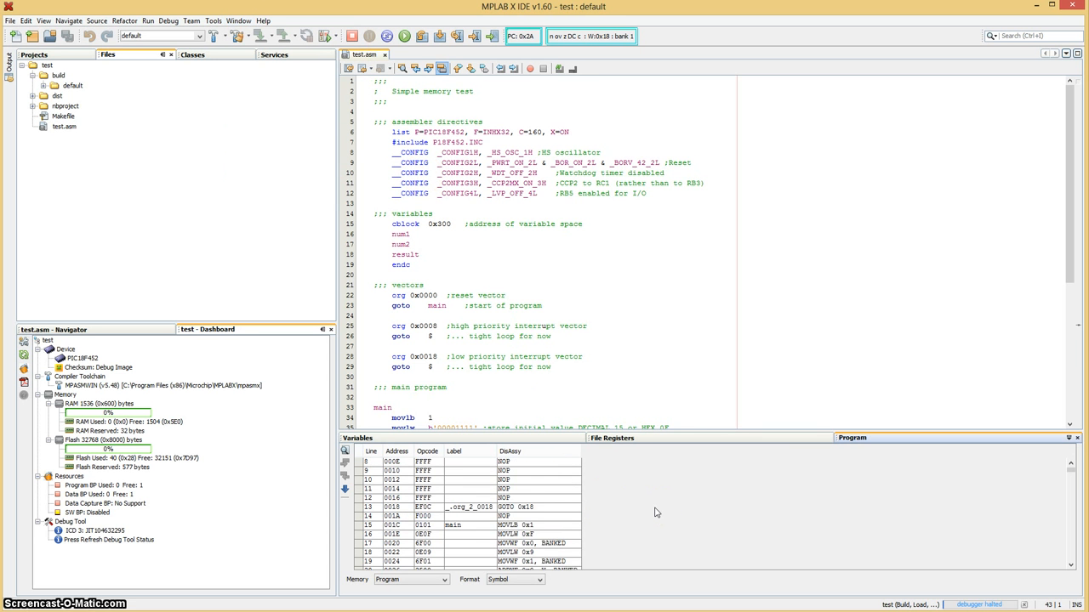